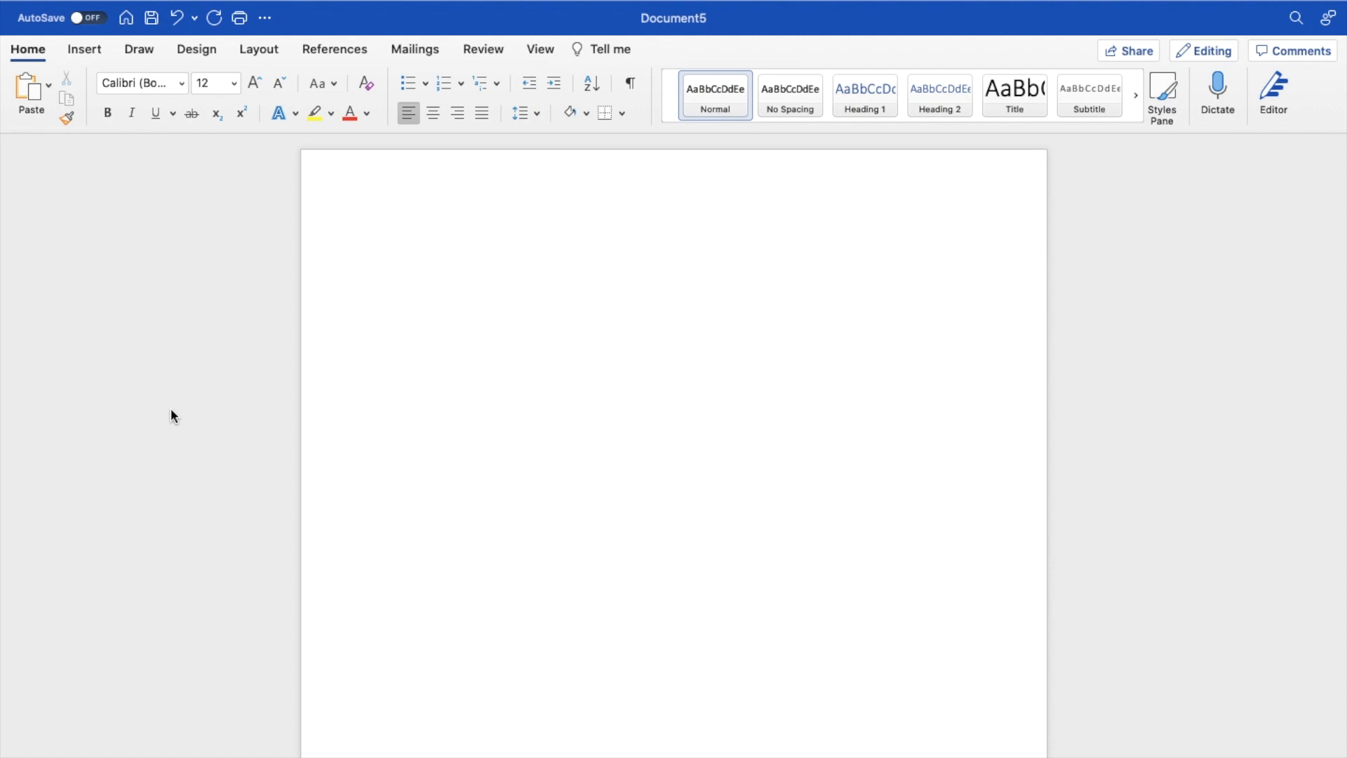
- Show the Layout ribbon with orientation, margins and size settings
click(388, 245)
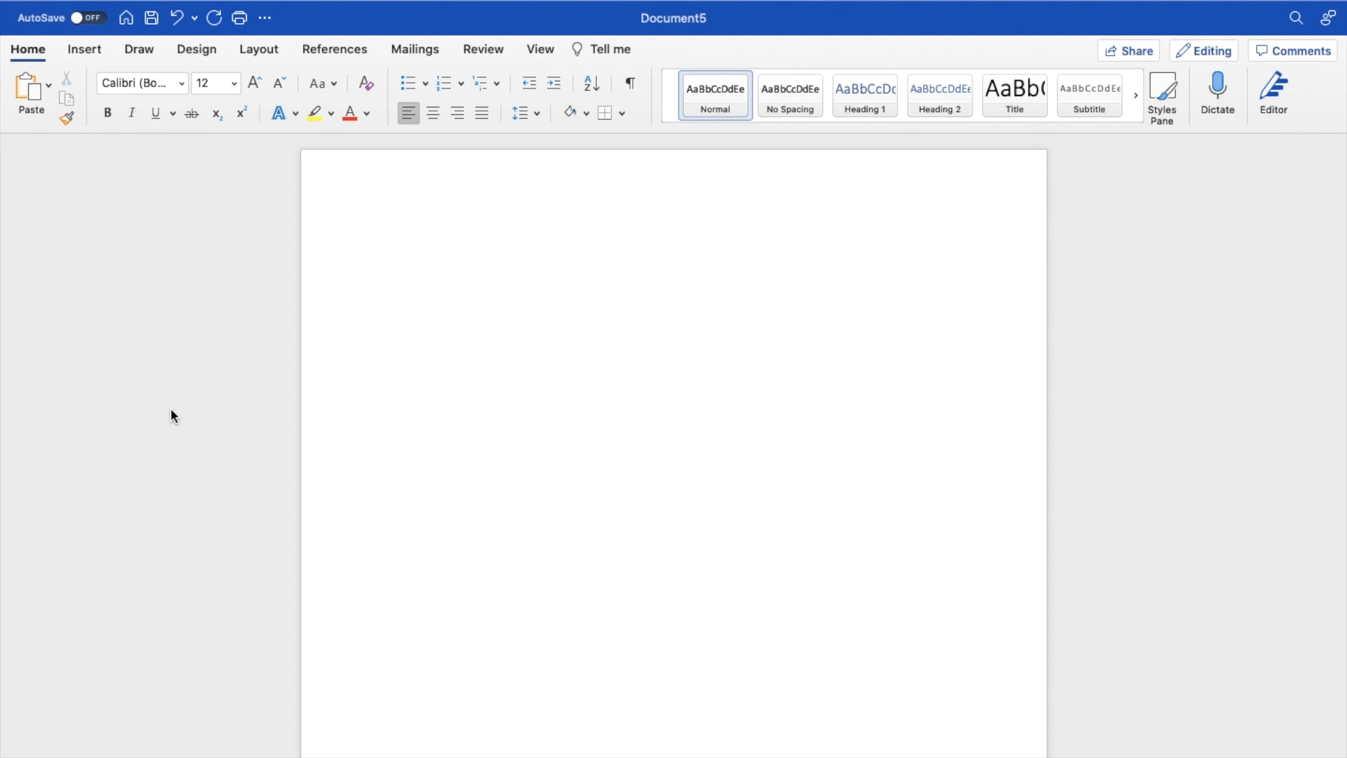
click(388, 245)
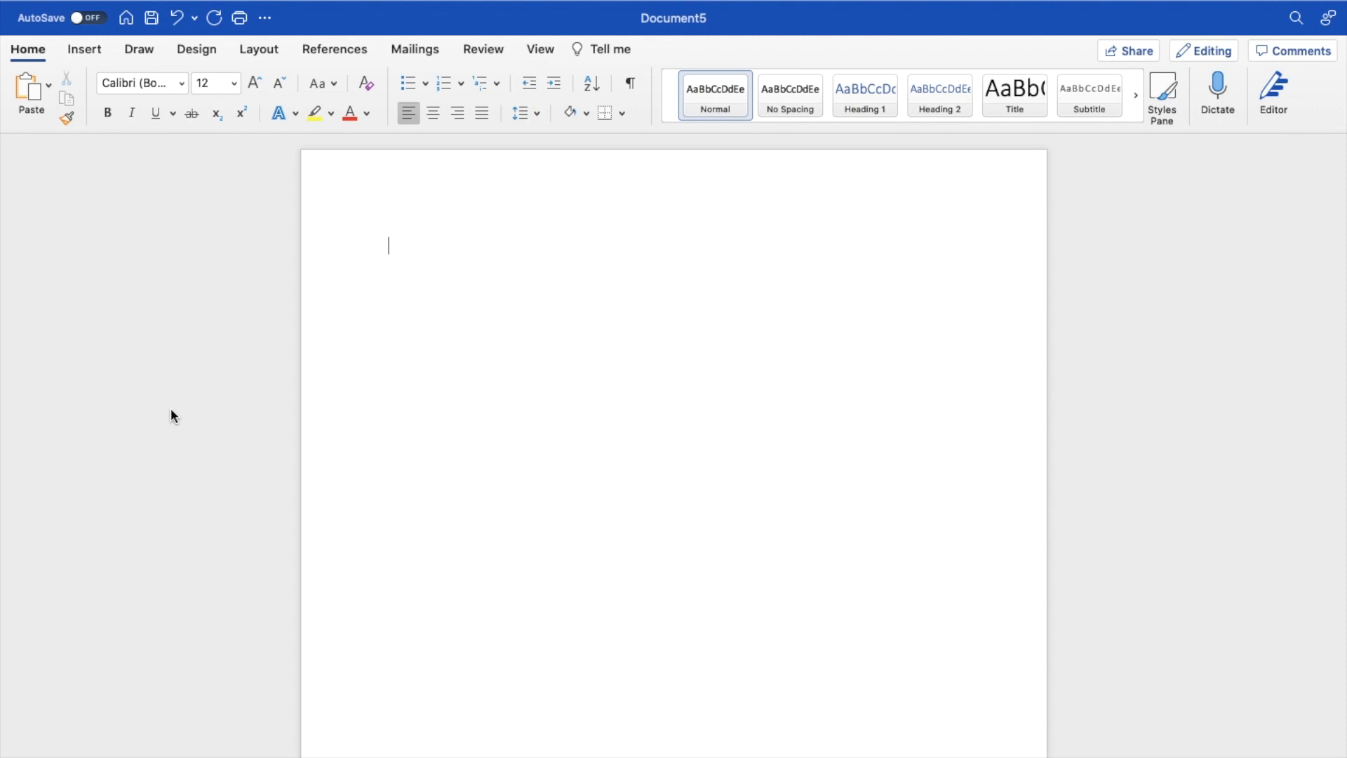
mouse_move(45, 67)
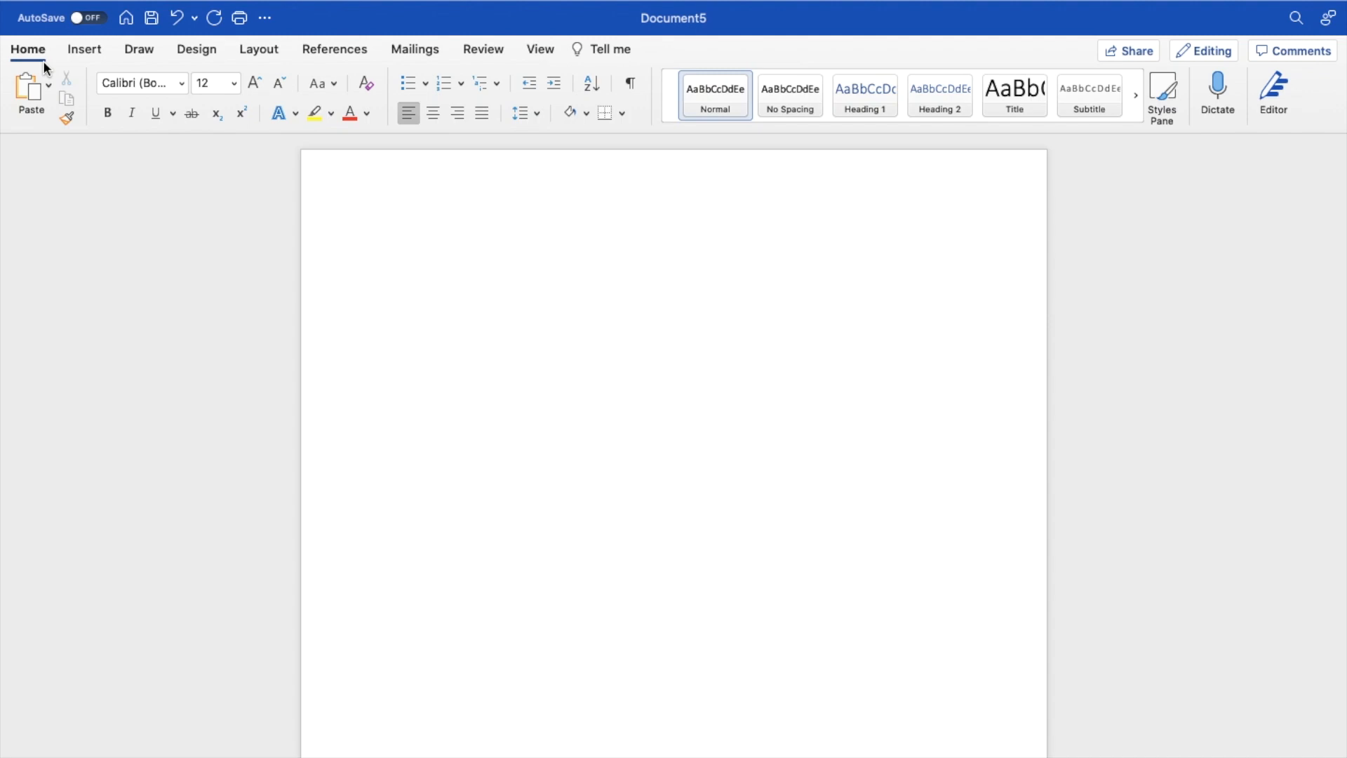
click(388, 245)
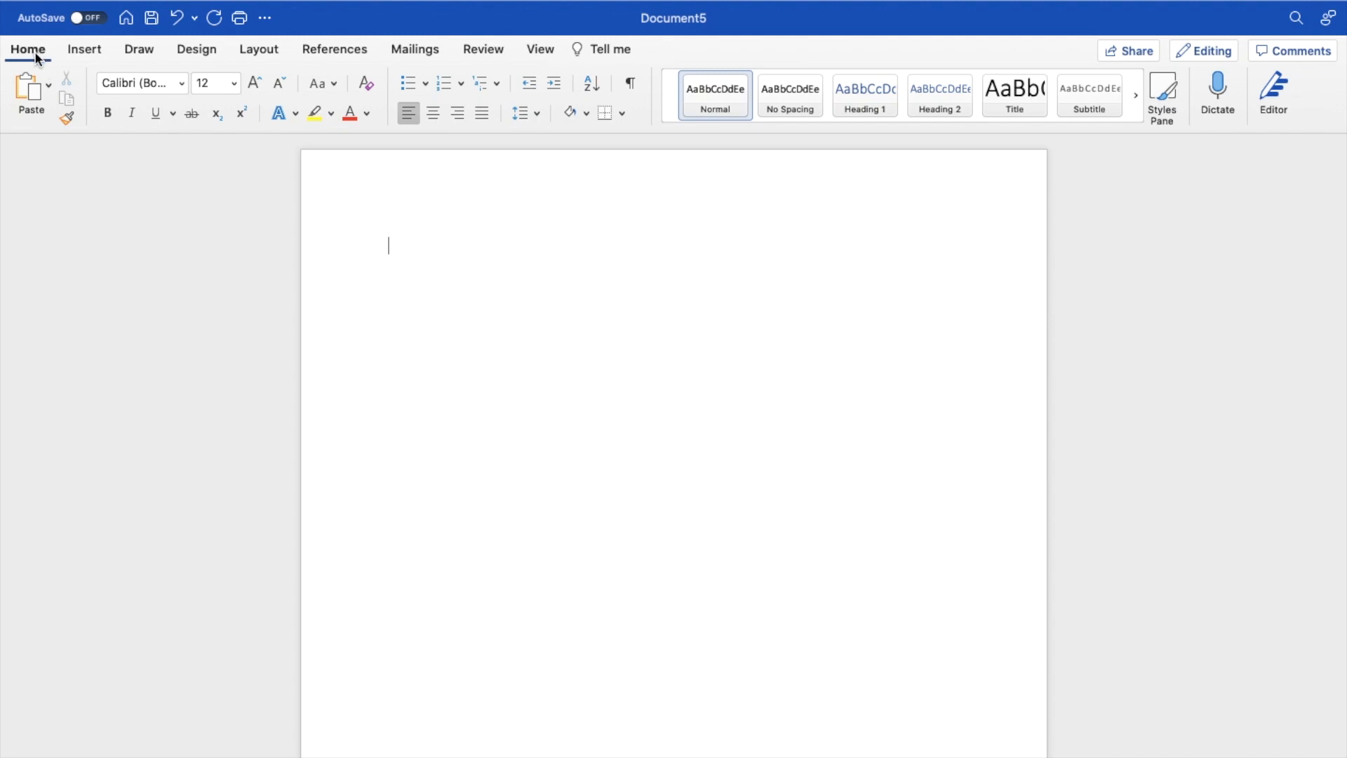
mouse_move(195, 49)
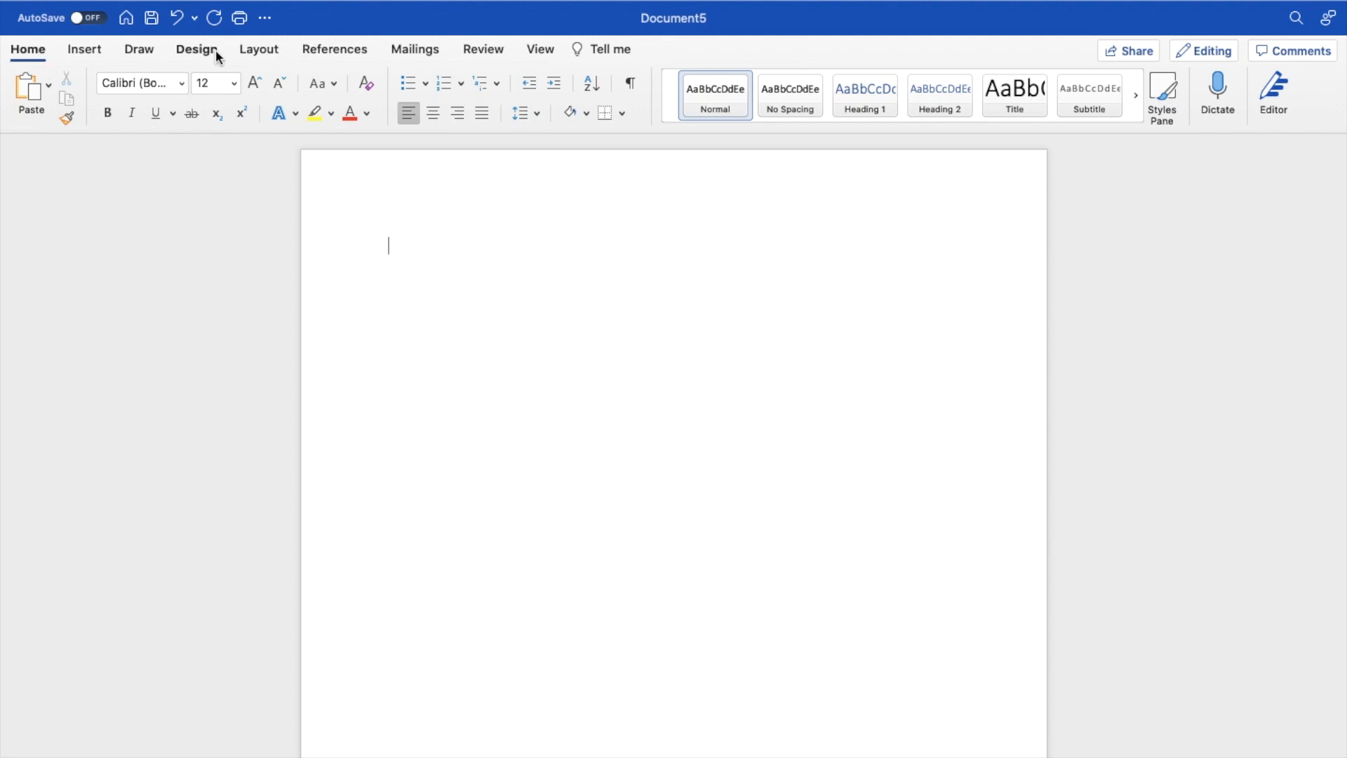
click(257, 49)
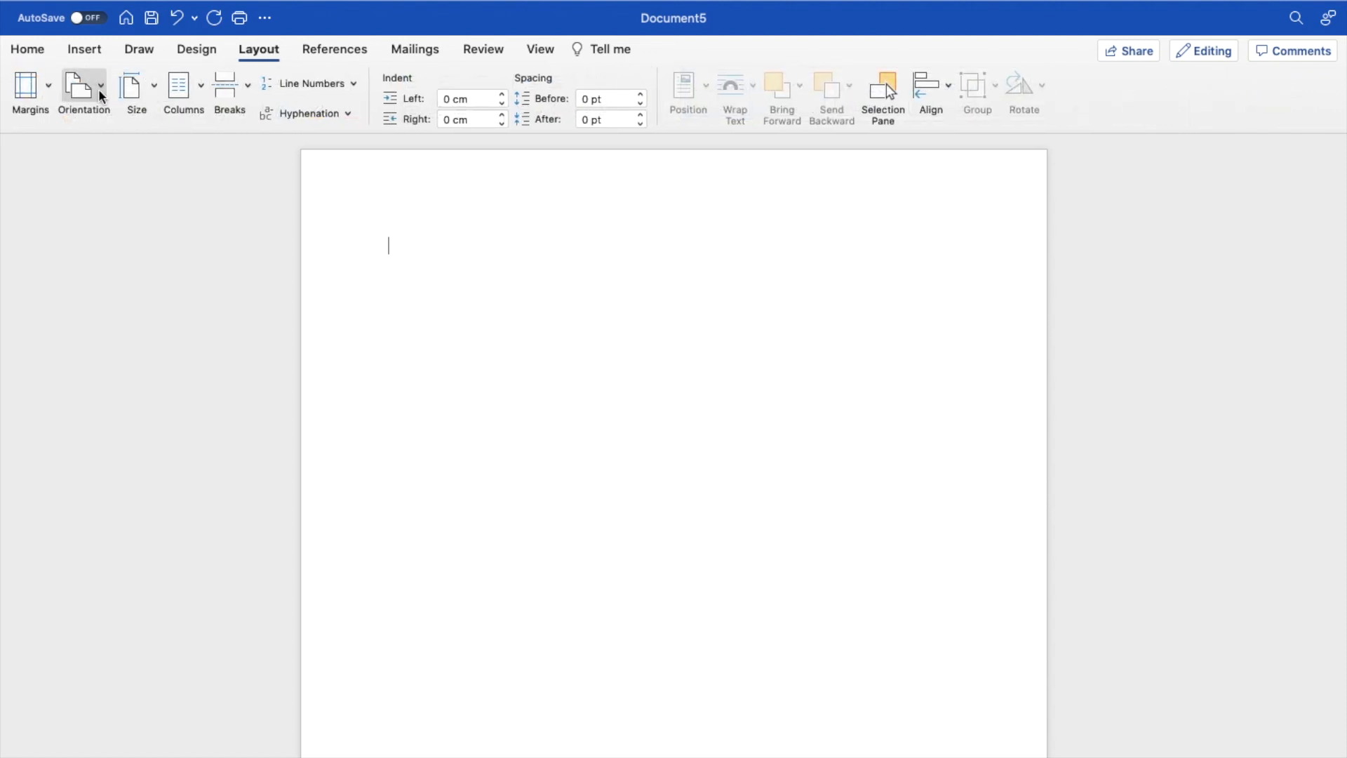
- Switch the blank page's orientation to landscape from the Orientation menu
click(84, 93)
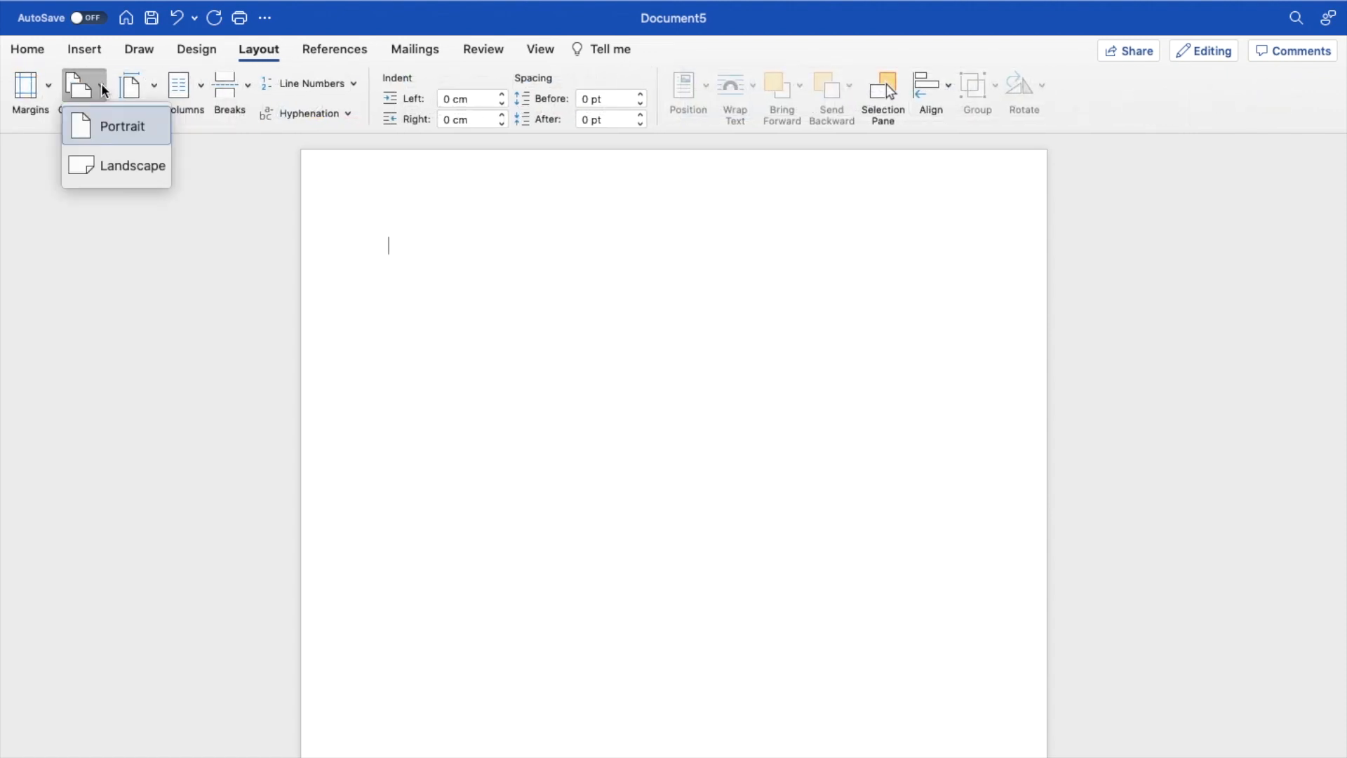
mouse_move(116, 138)
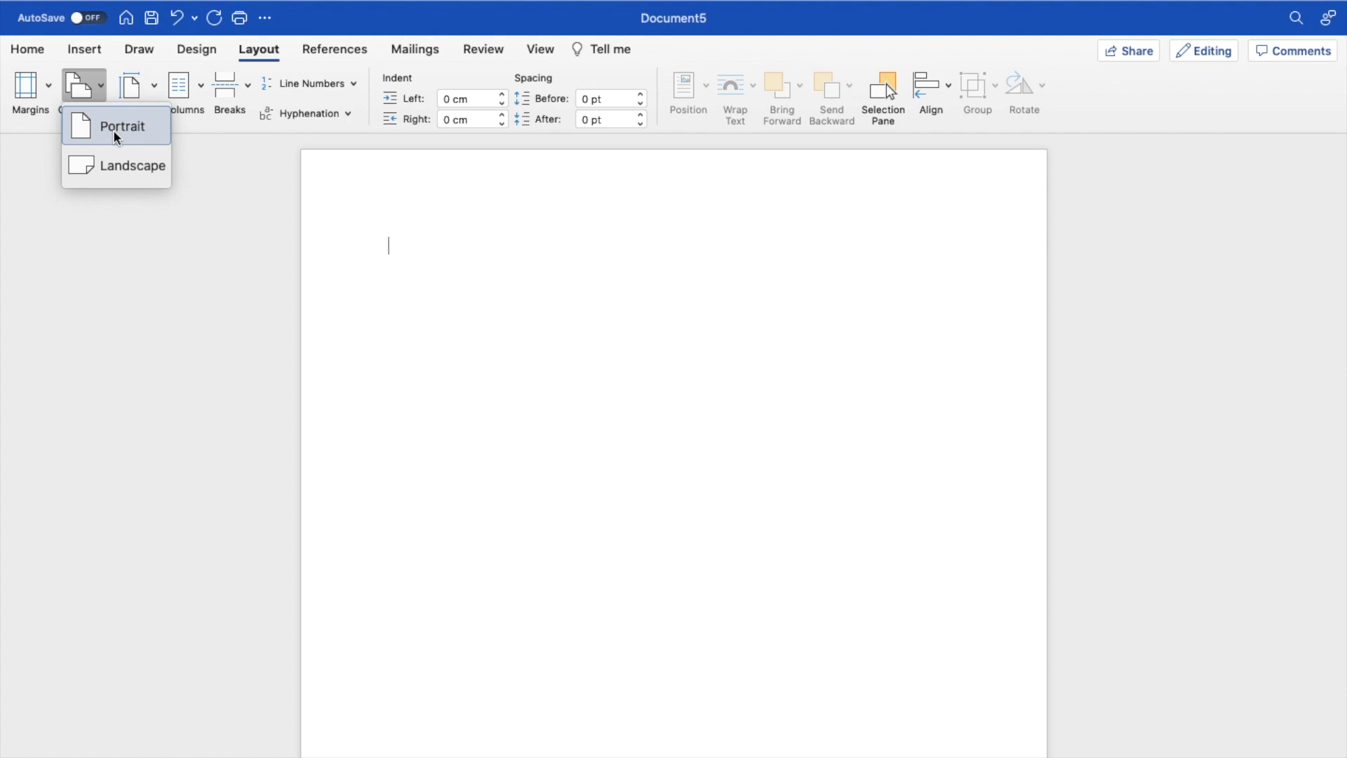
mouse_move(118, 171)
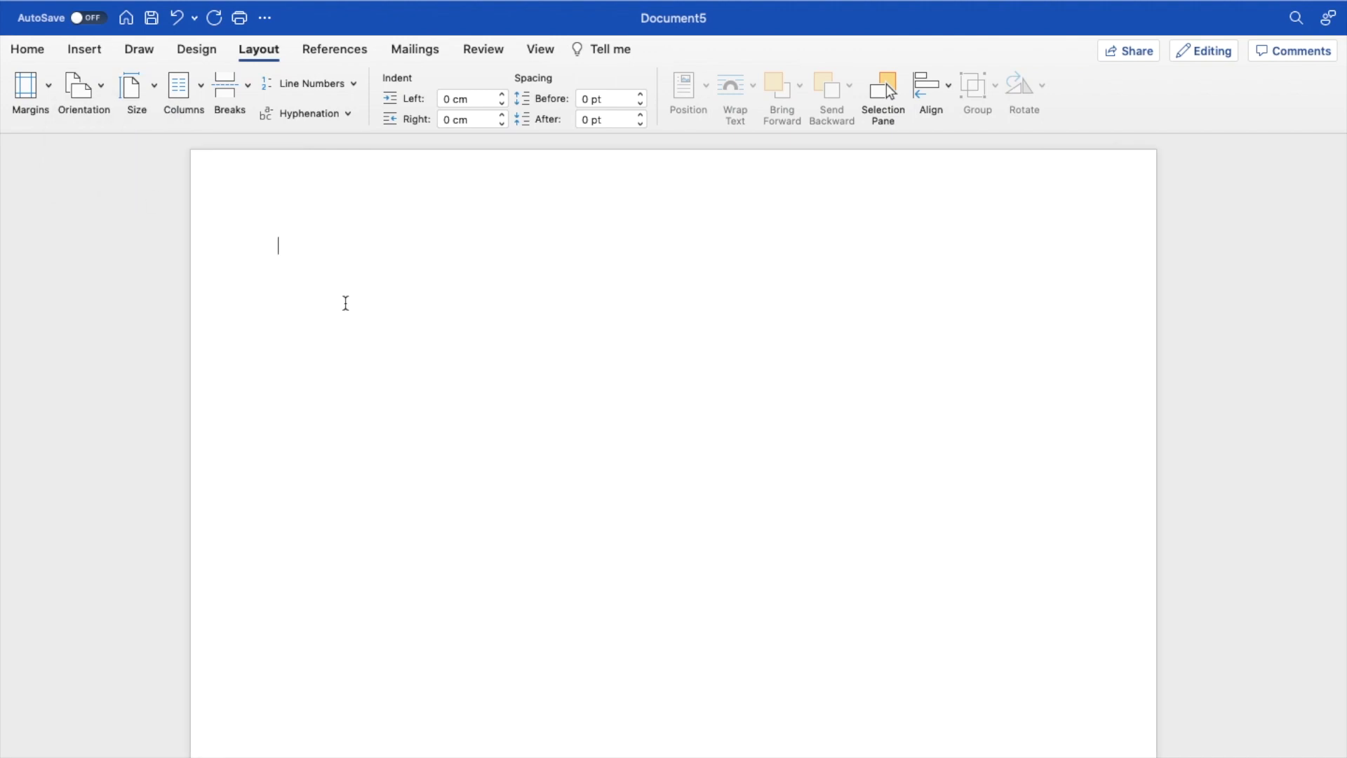
click(84, 92)
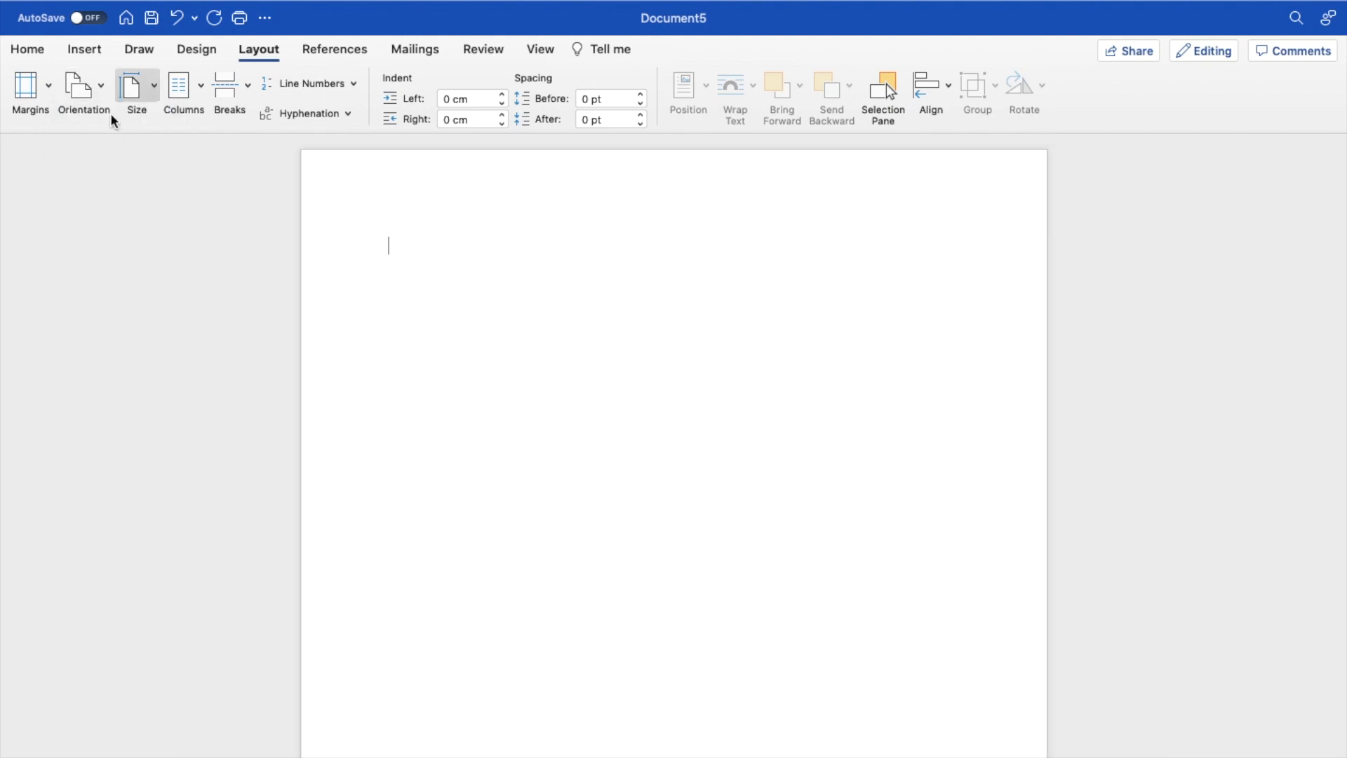
click(83, 95)
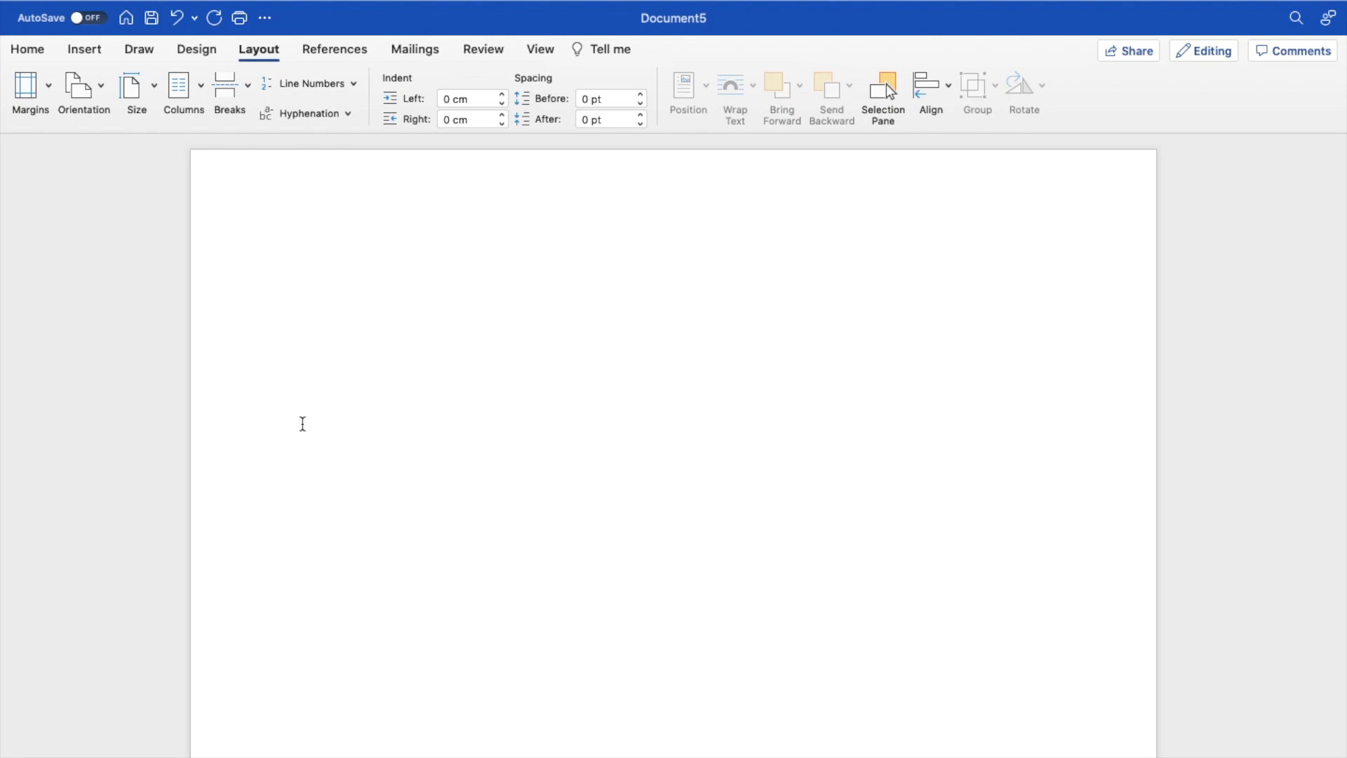
click(278, 246)
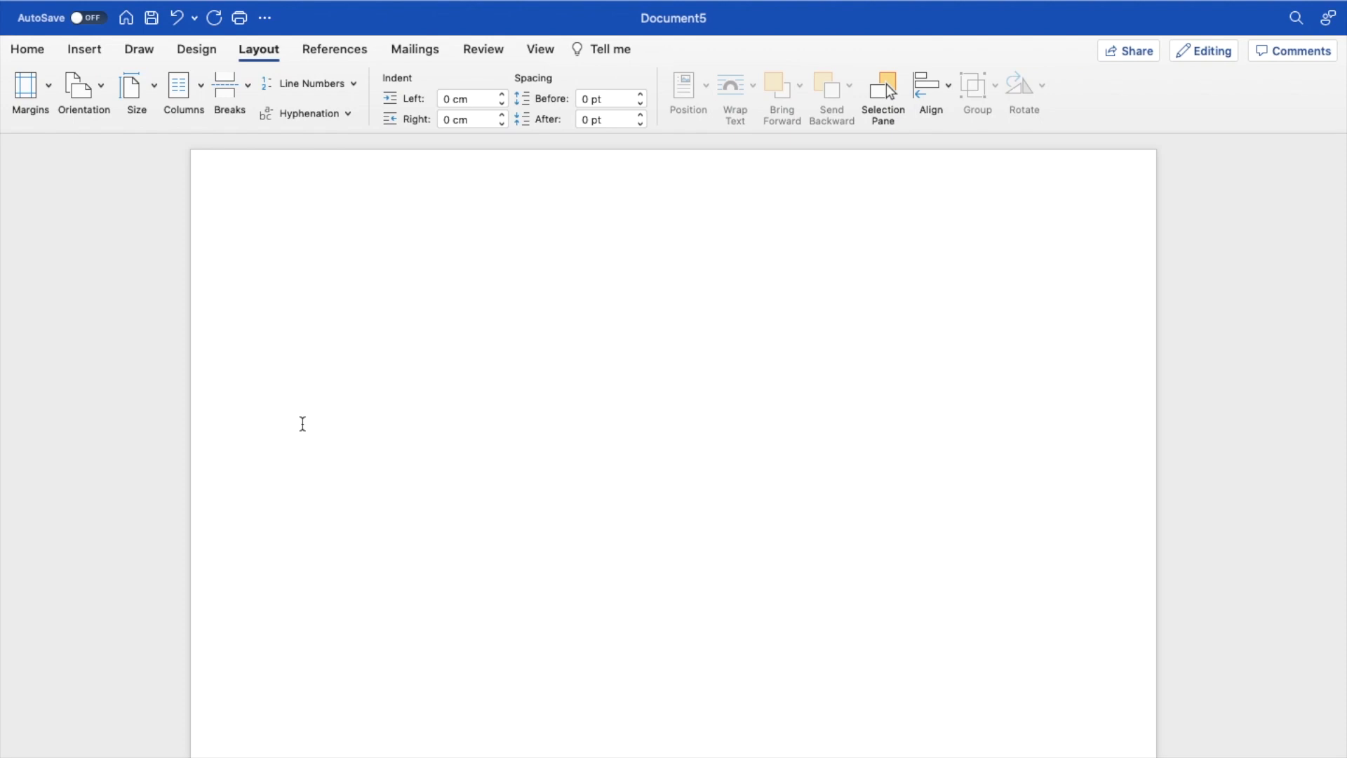
click(277, 247)
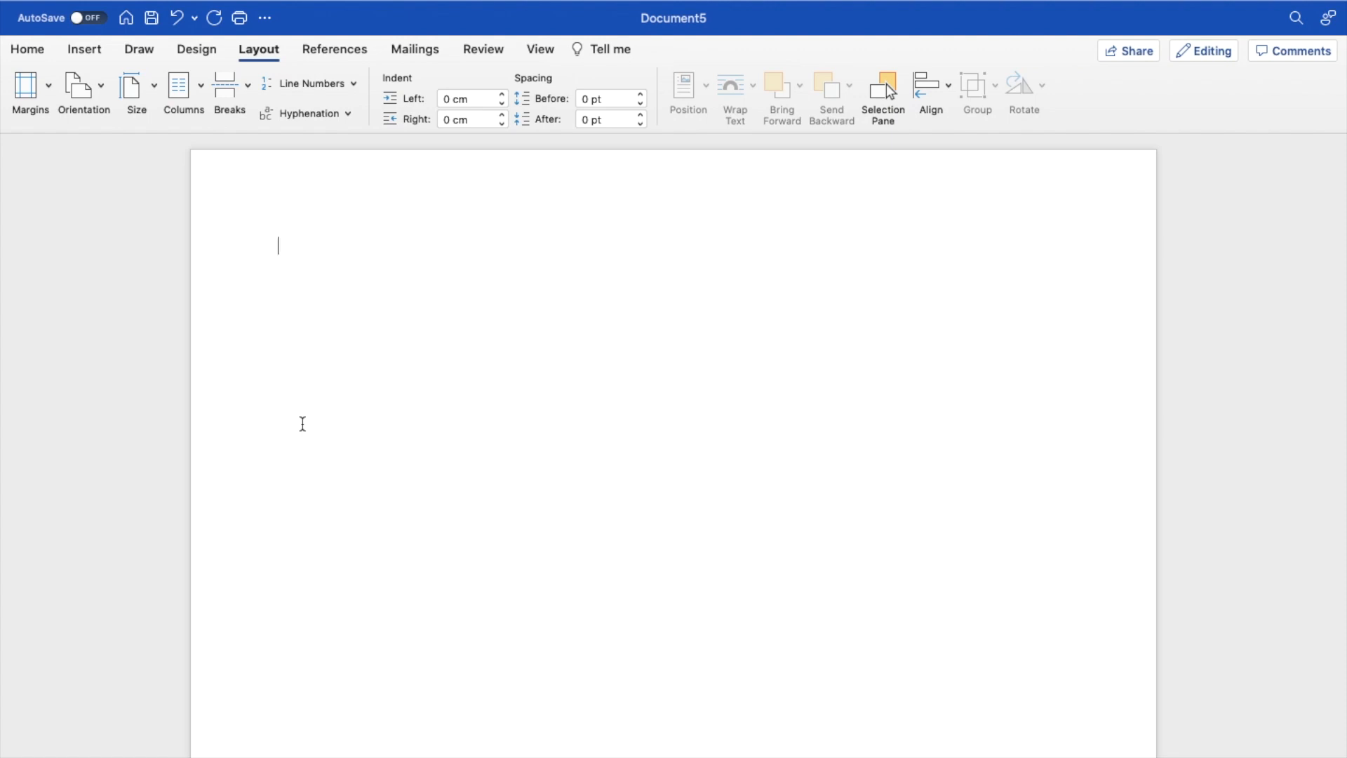